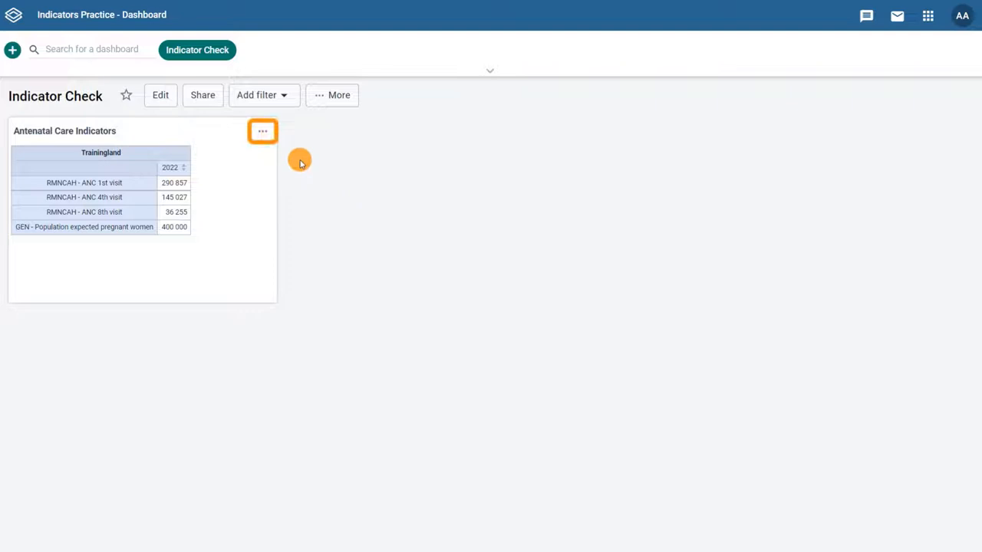
# Step: Open the Antenatal Care Indicators dashboard item in the Data Visualizer app
pyautogui.click(263, 130)
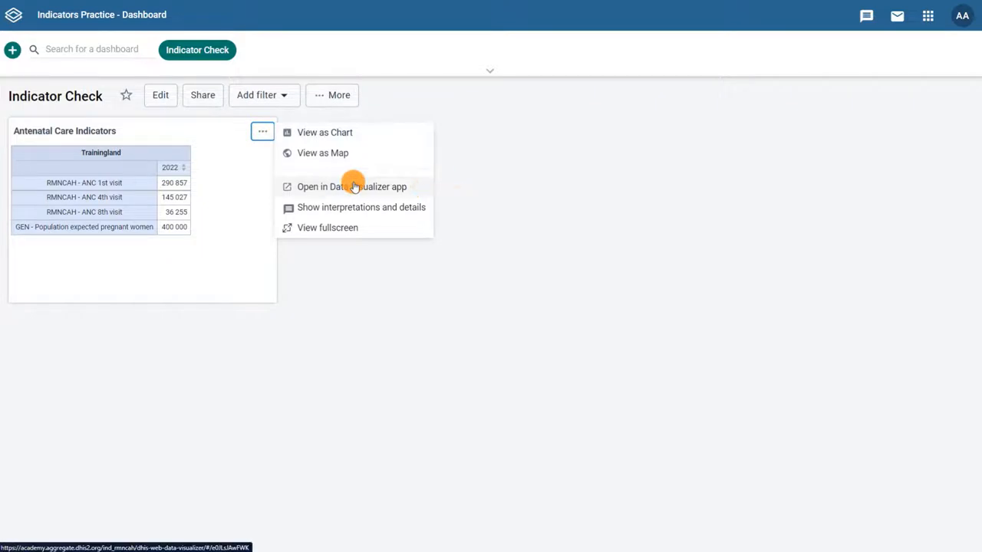
pyautogui.click(351, 188)
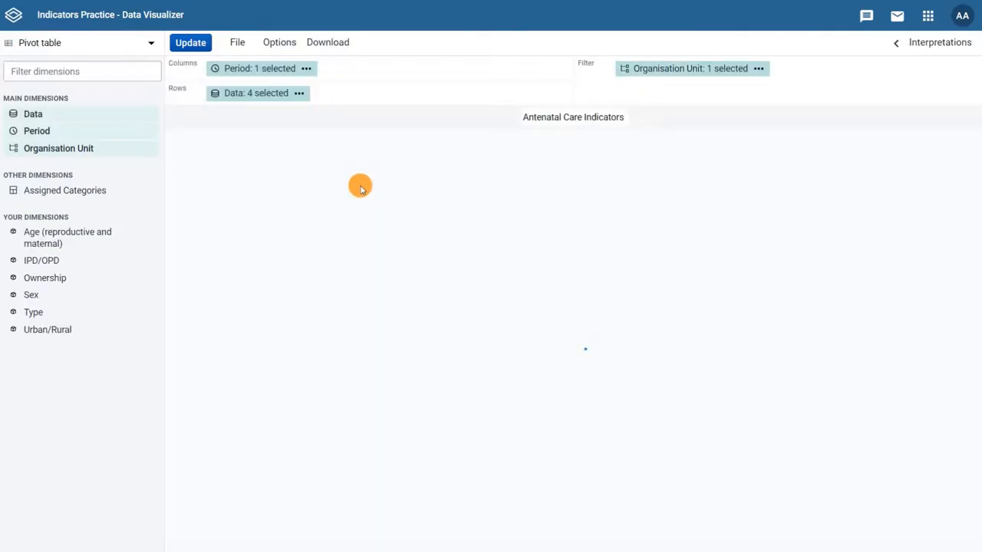
# Step: Open the Data dimension editor showing the table's four selected data items
pyautogui.click(190, 43)
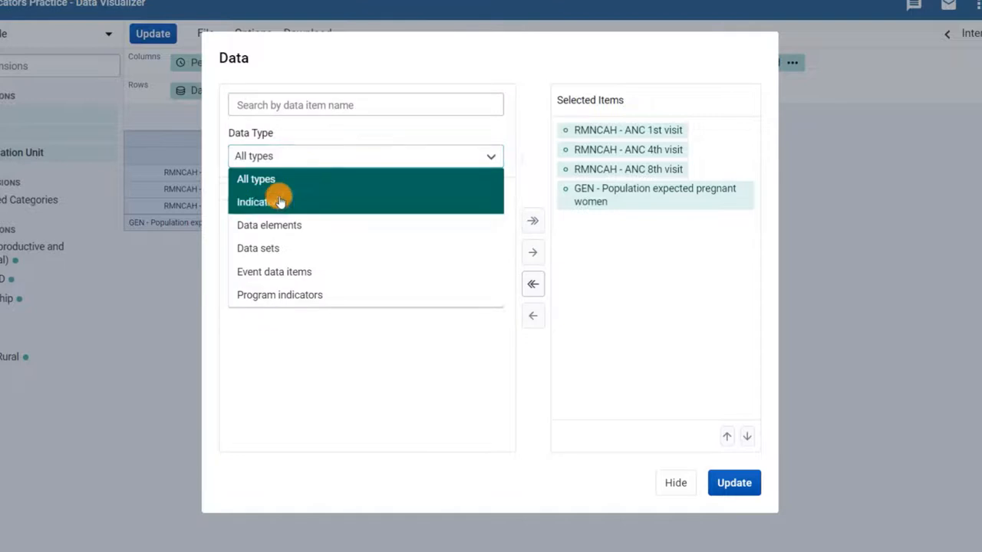
# Step: Select RMNCAH ANC 4th visit coverage (%) and ANC 1-8 dropout rate from the Indicators list
pyautogui.click(255, 202)
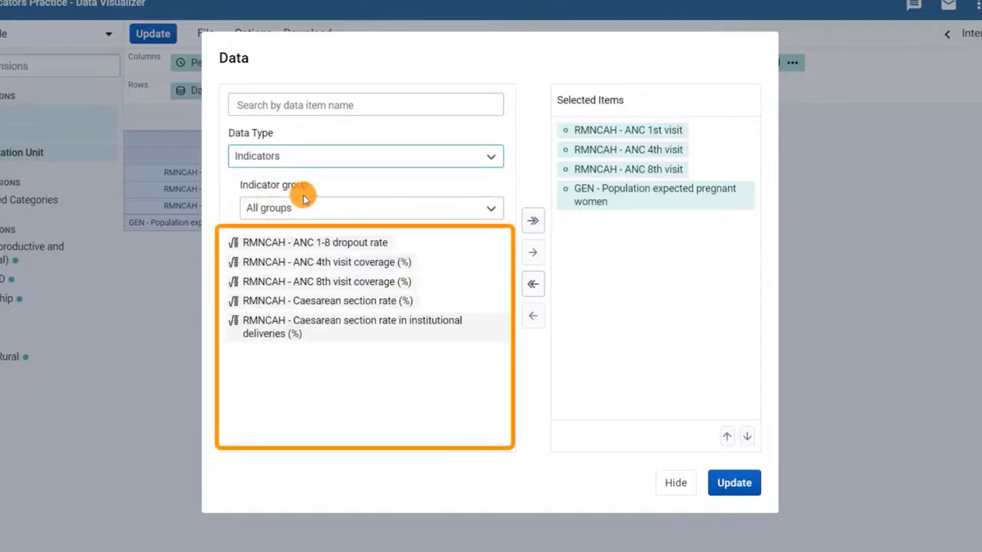
pyautogui.click(325, 261)
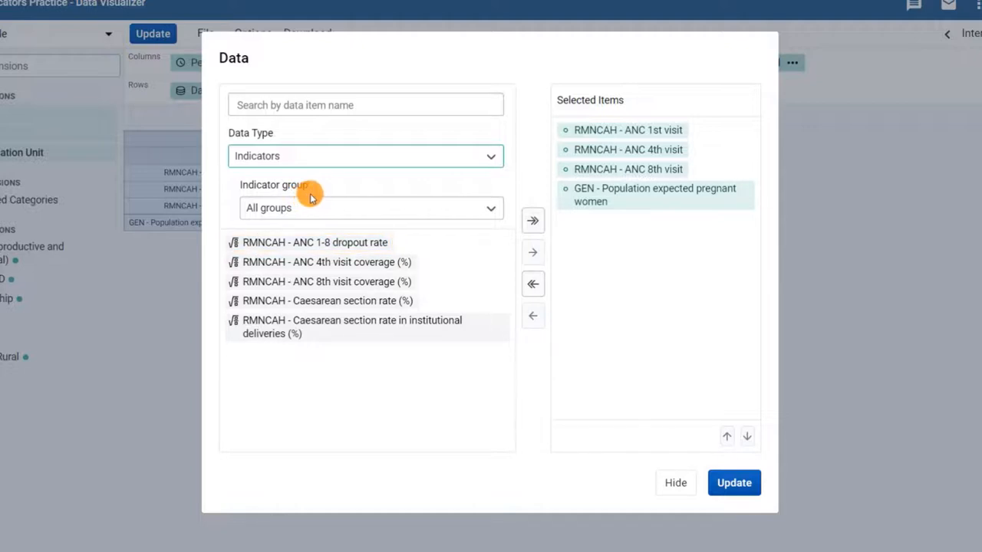
pyautogui.click(325, 261)
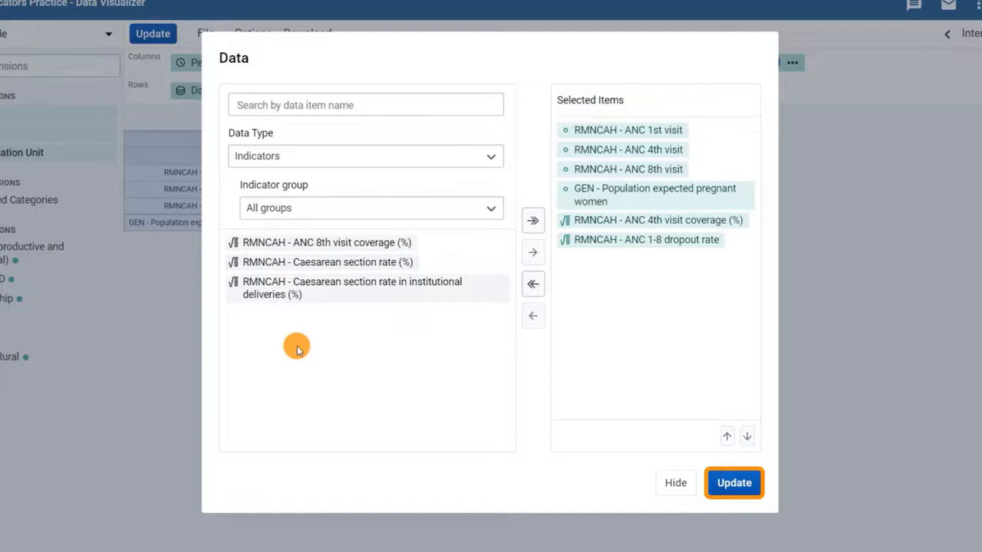
# Step: Update the pivot table to show ANC 4th visit coverage 36.3 and ANC 1-8 dropout rate 87.5
pyautogui.click(733, 481)
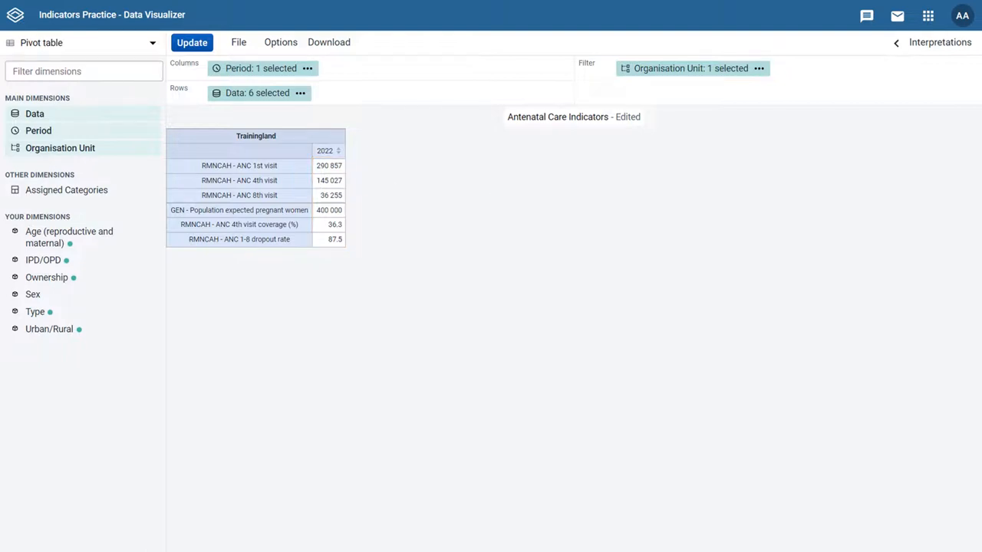
pyautogui.click(239, 224)
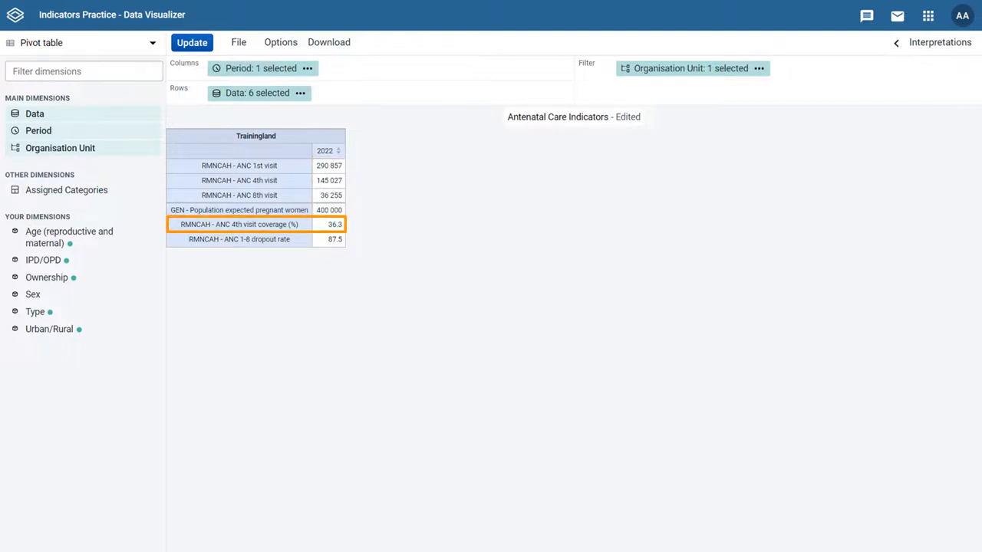